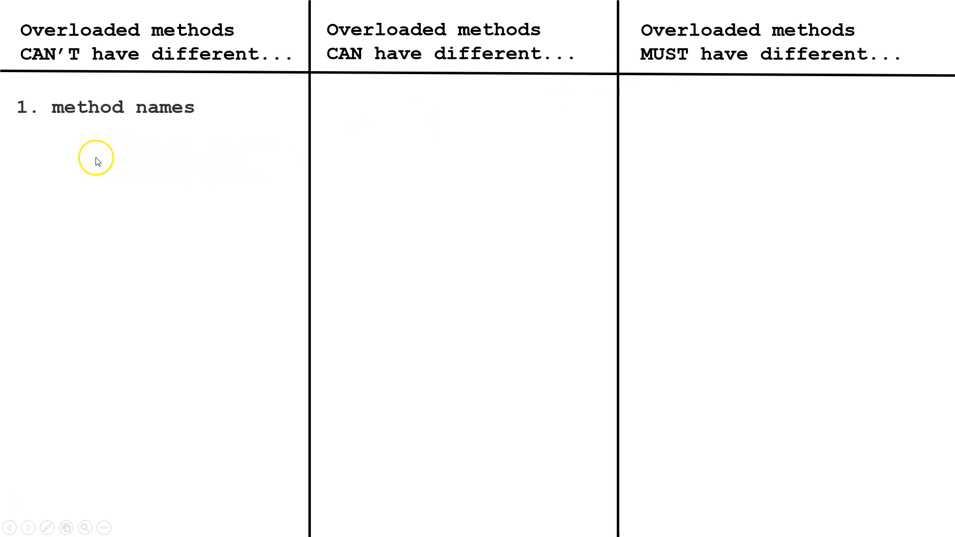
pyautogui.moveTo(67, 125)
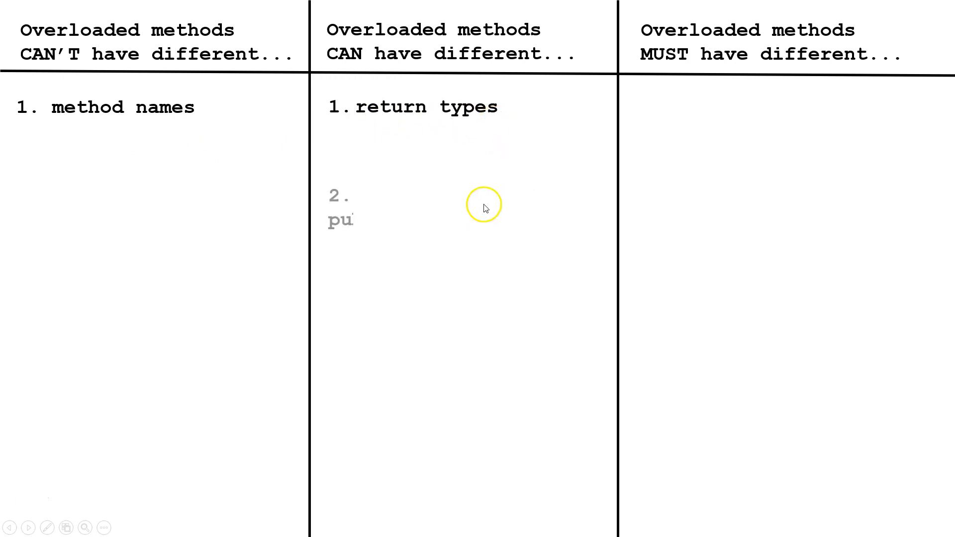
pyautogui.write('visibility (i.e. public, private, etc..)')
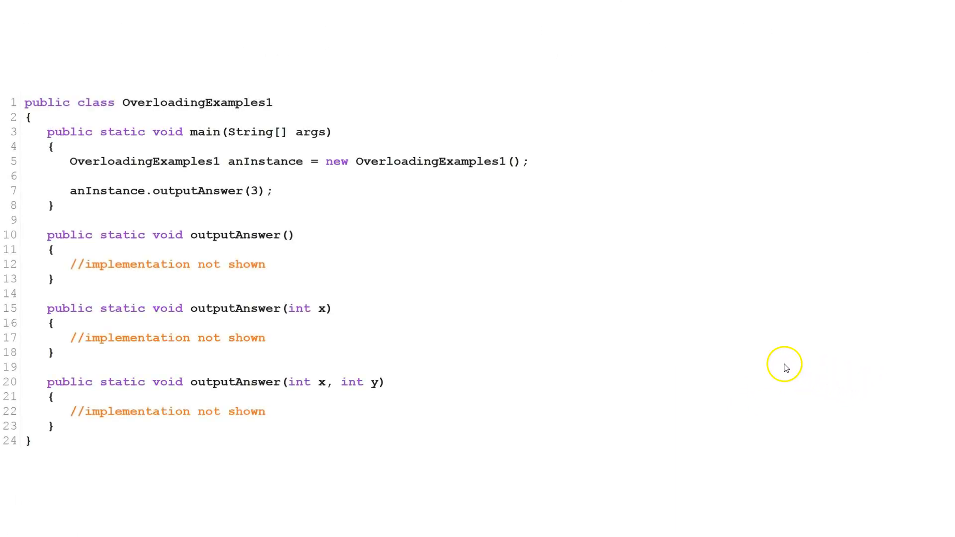
pyautogui.moveTo(553, 271)
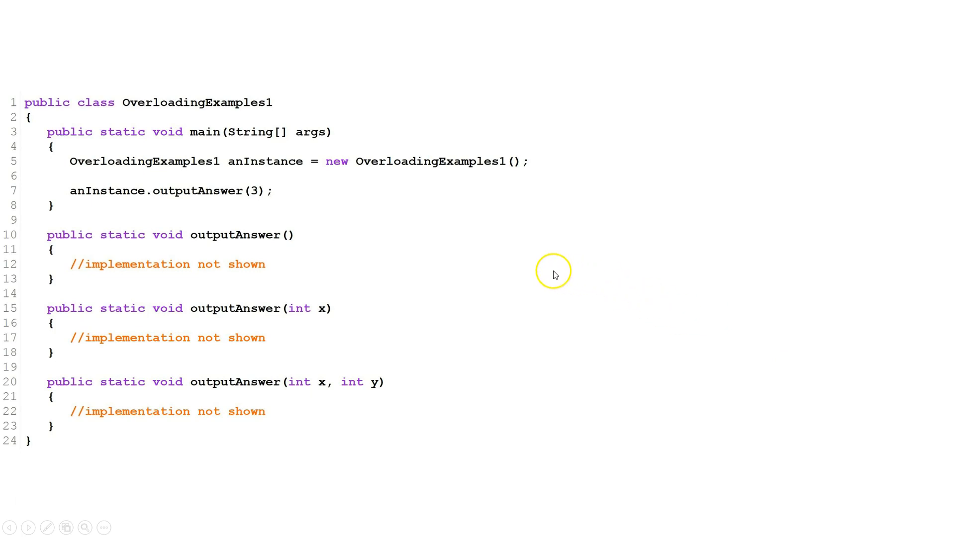
pyautogui.moveTo(263, 372)
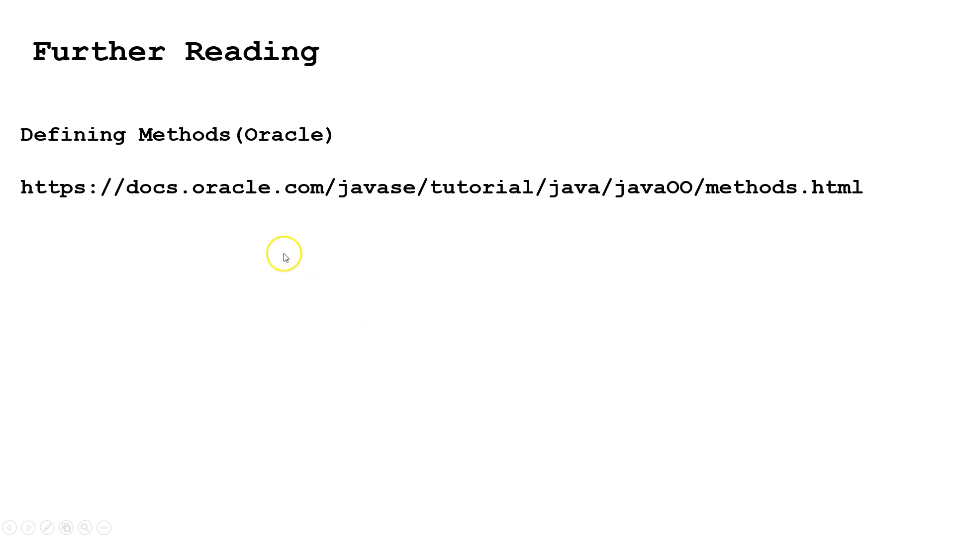
pyautogui.moveTo(400, 196)
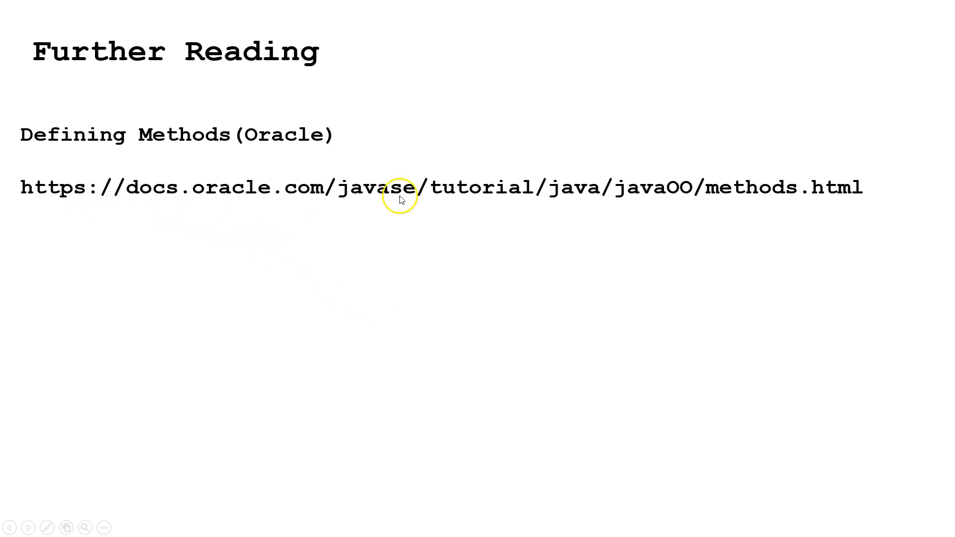